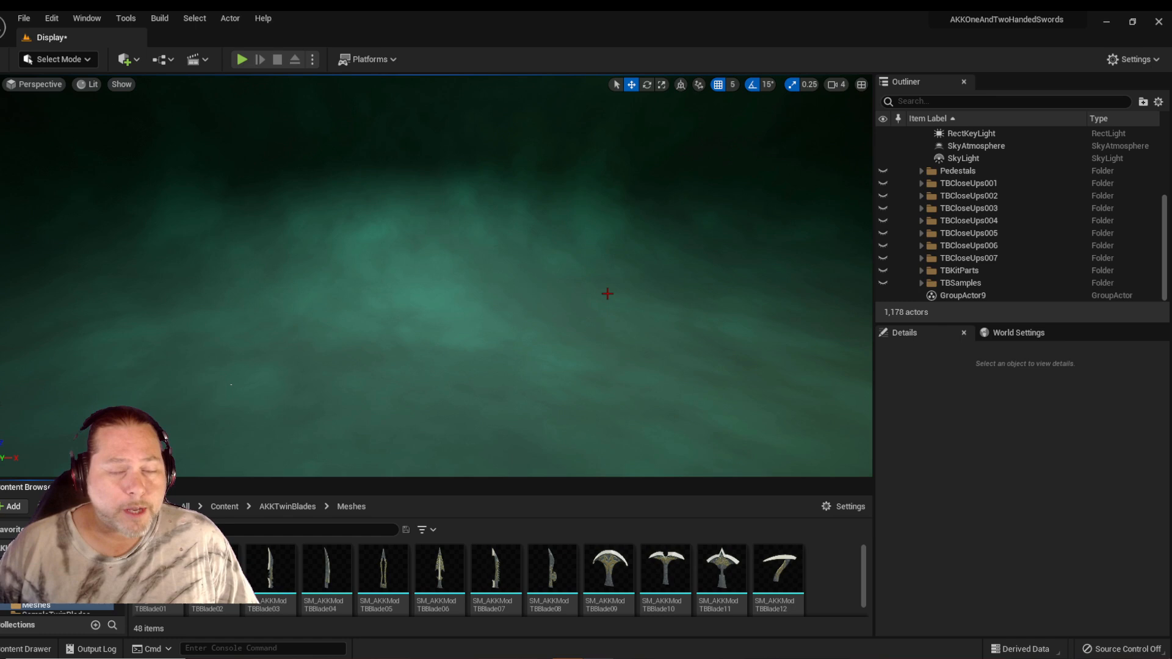
{"action": "mouse_move", "coordinate": [550, 429]}
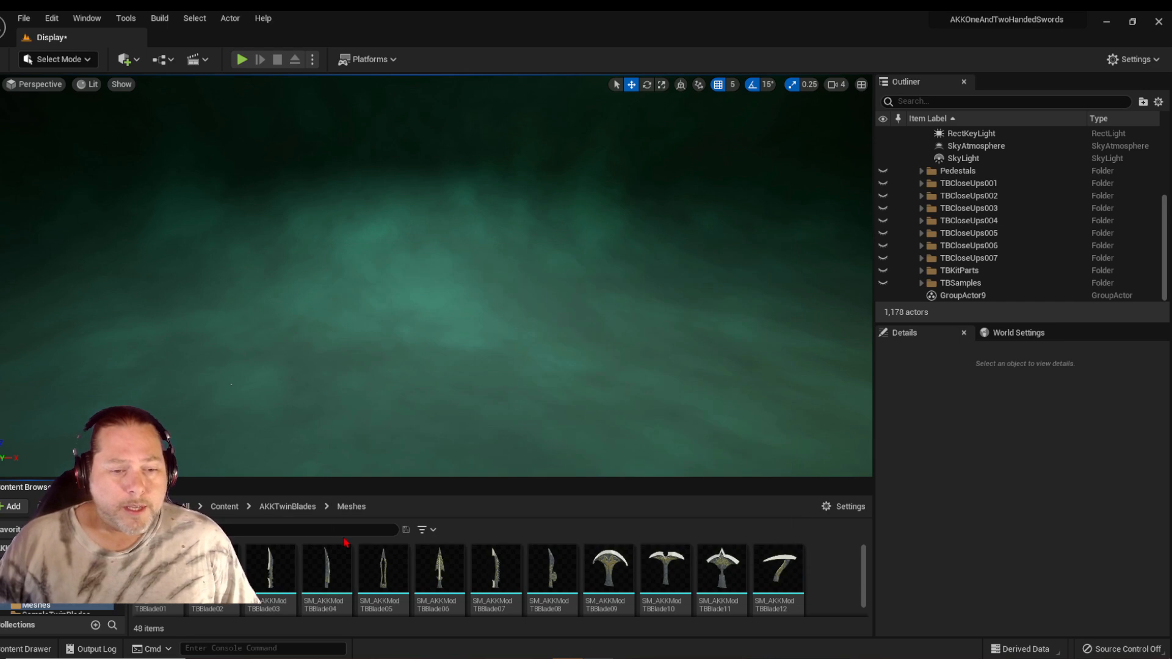
Place a curved blade and a shaft from the twin-blade kit meshes in the level.
{"action": "left_click", "coordinate": [326, 572]}
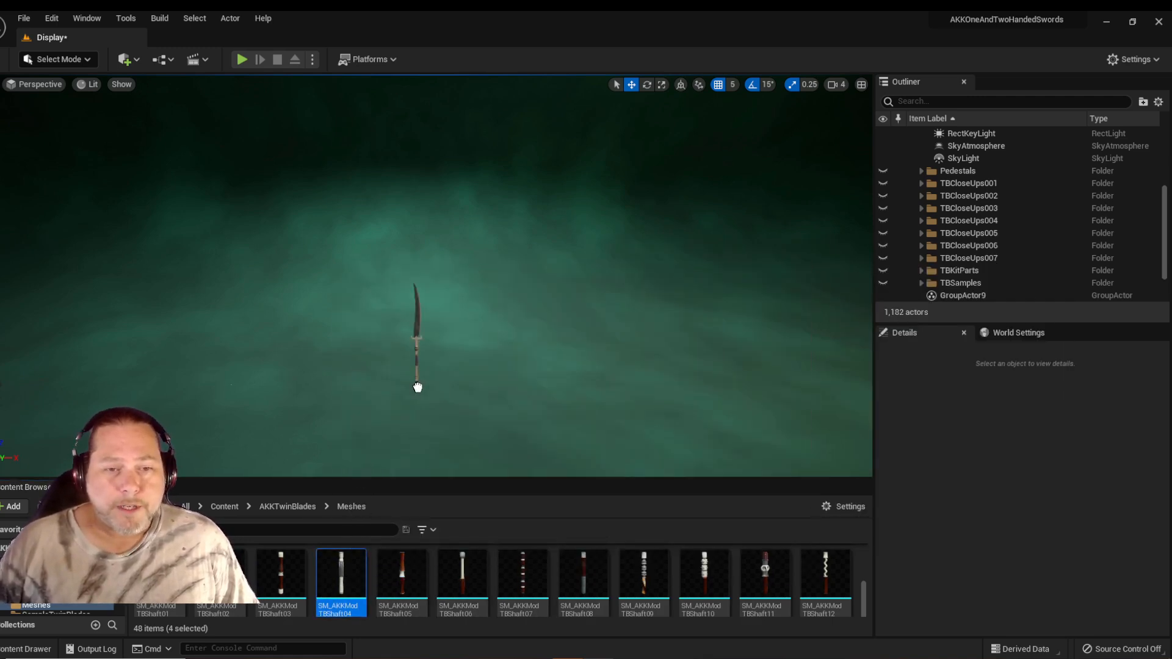
Duplicate the blade, crossguard and shaft, rotate the copy 180°, and select all seven pieces.
{"action": "left_click", "coordinate": [417, 333]}
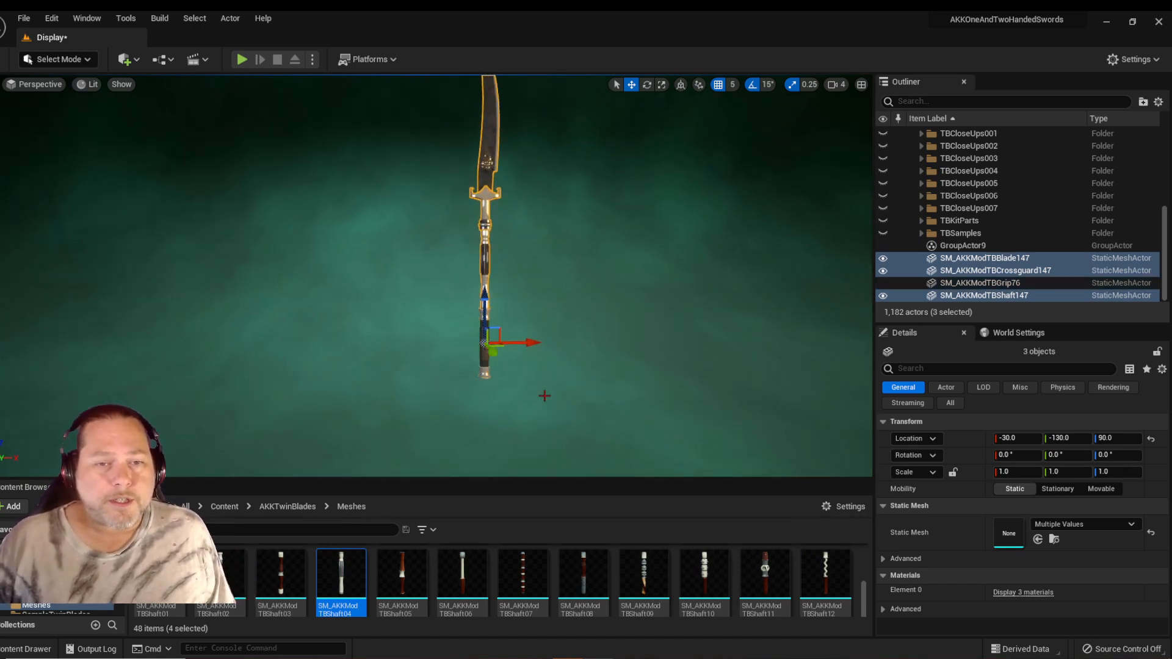
{"action": "left_click", "coordinate": [645, 84]}
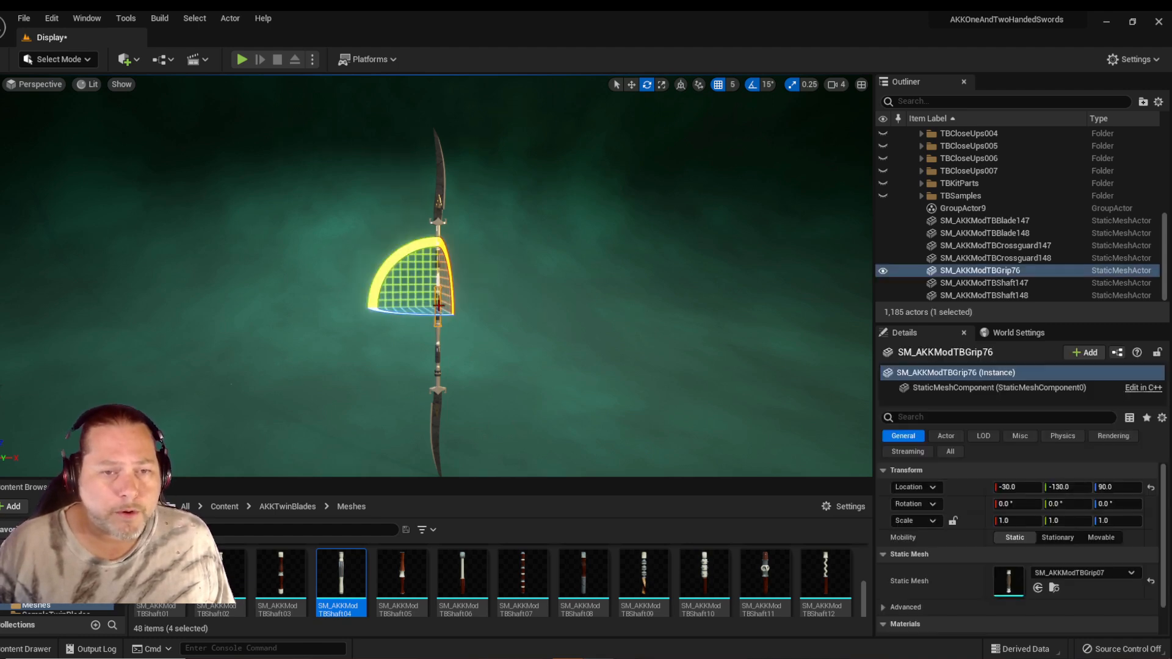
{"action": "left_click", "coordinate": [984, 282]}
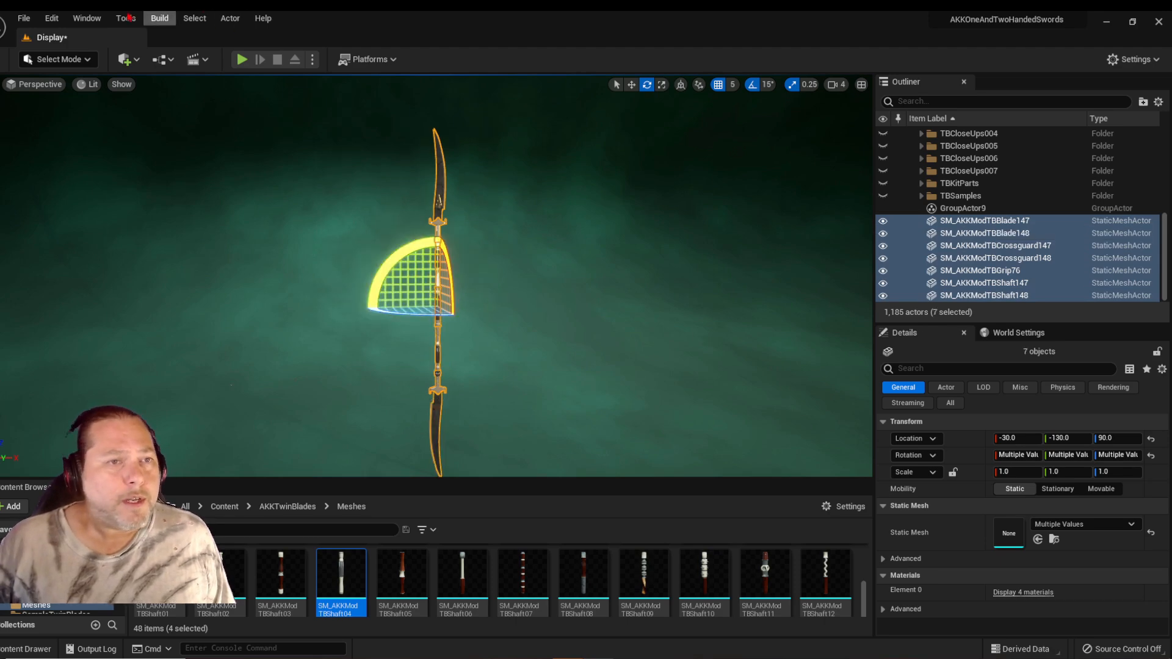
Merge the seven pieces into static mesh TBSample16 in AKKTwinBlades/SampleTwinBlades.
{"action": "left_click", "coordinate": [125, 18]}
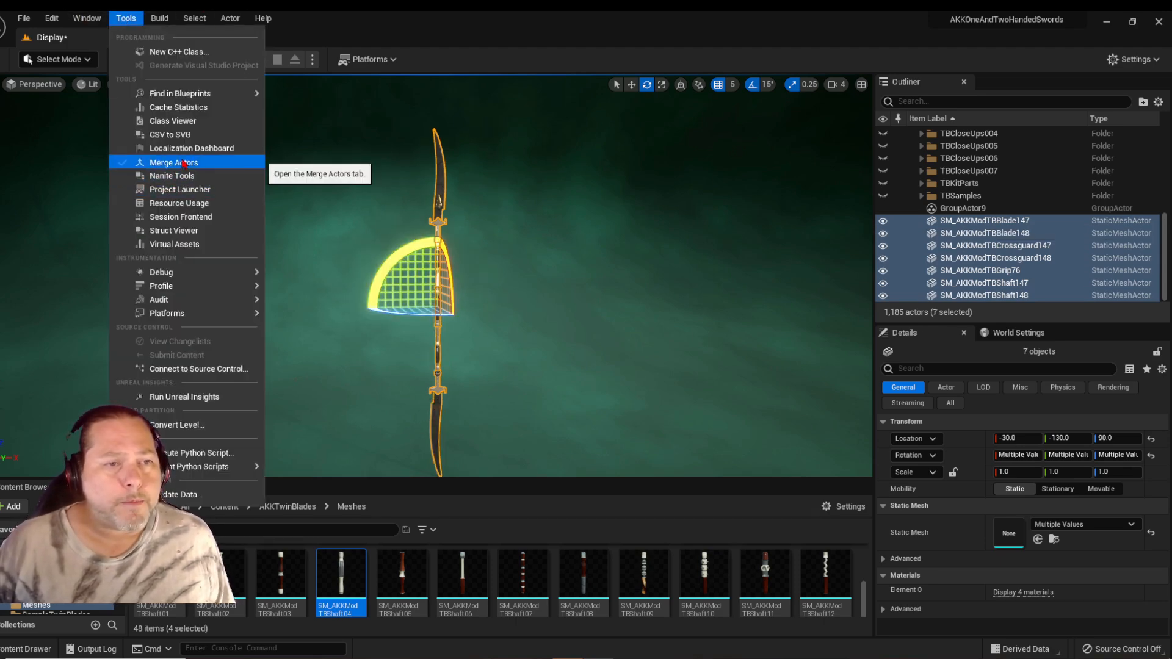
{"action": "left_click", "coordinate": [172, 162]}
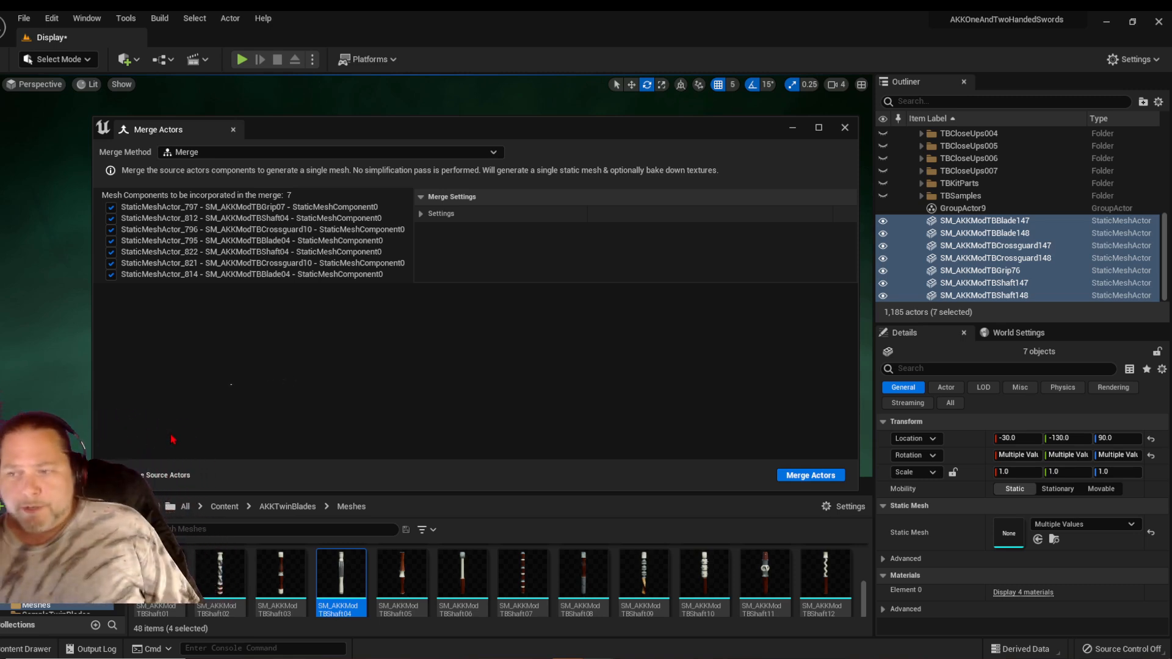
{"action": "left_click", "coordinate": [809, 475]}
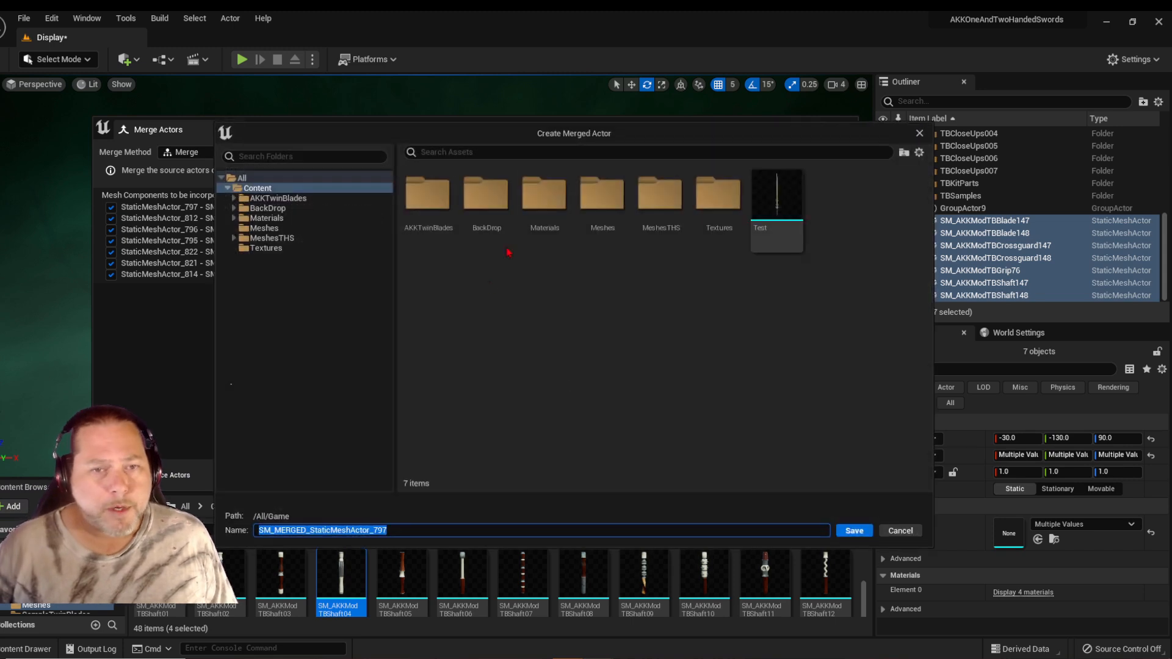
{"action": "left_click", "coordinate": [277, 197]}
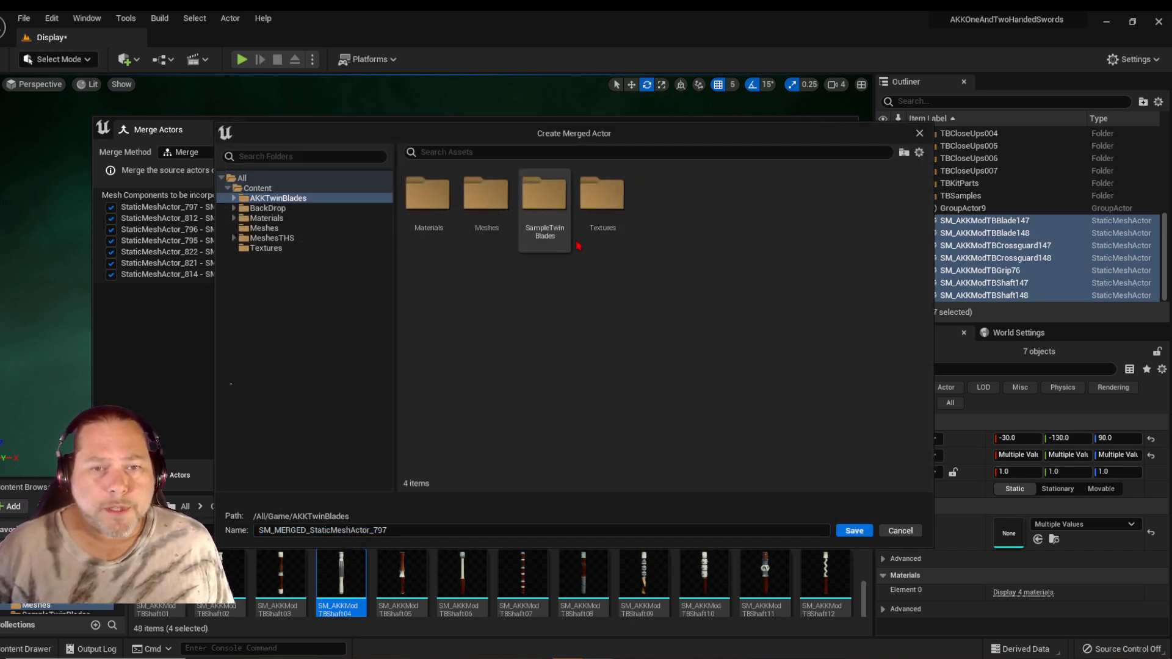
{"action": "double_click", "coordinate": [544, 193]}
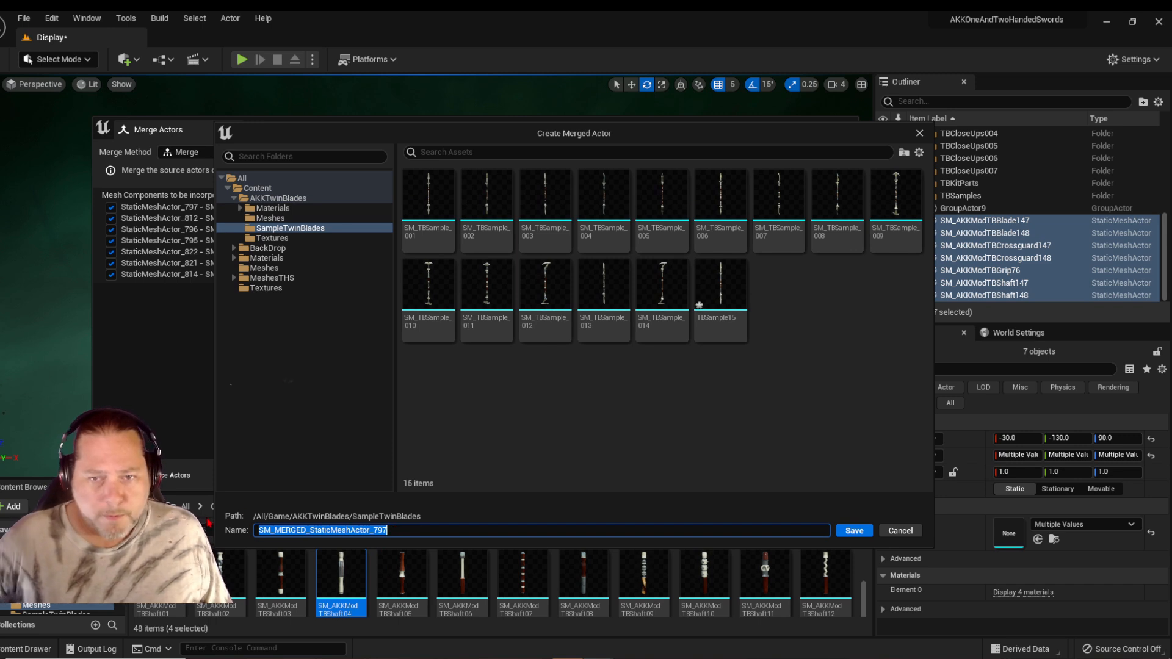
{"action": "type", "text": "TBSample16"}
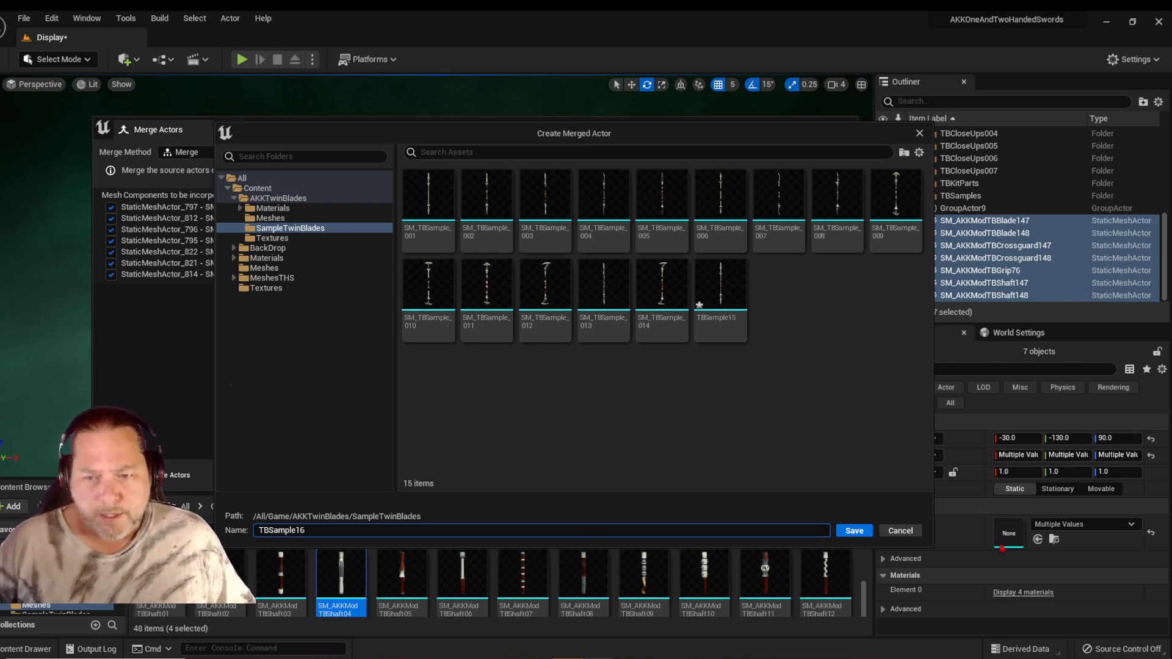
{"action": "left_click", "coordinate": [853, 529]}
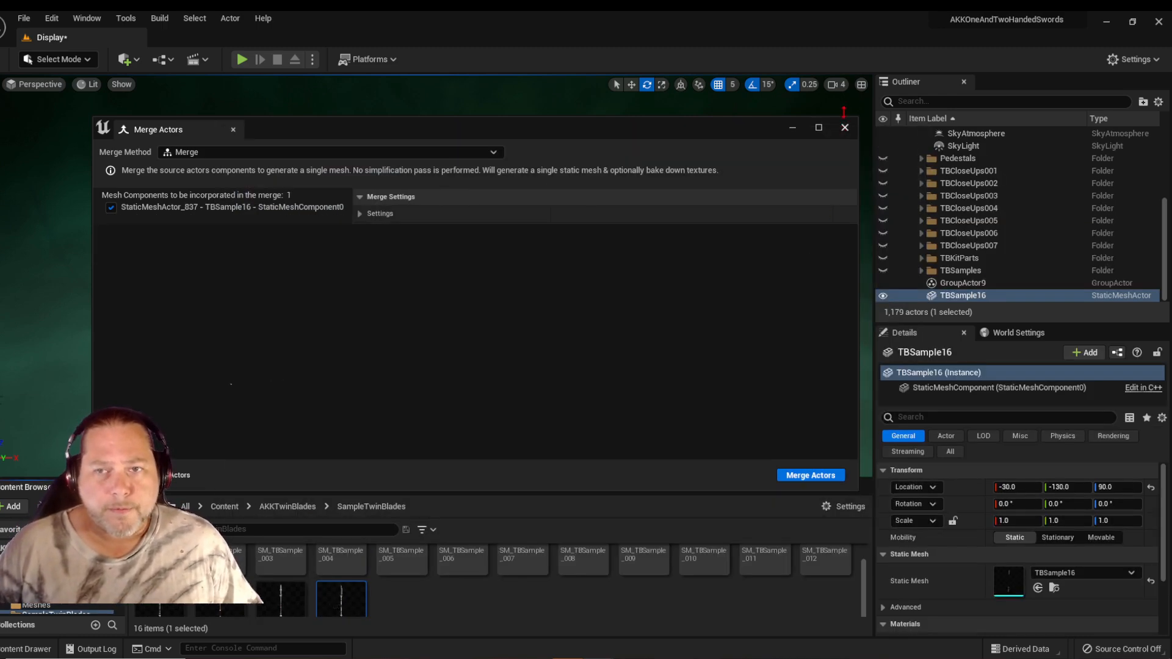
Close the Merge Actors tab, leaving TBSample16 standing alone in the level.
{"action": "left_click", "coordinate": [845, 127]}
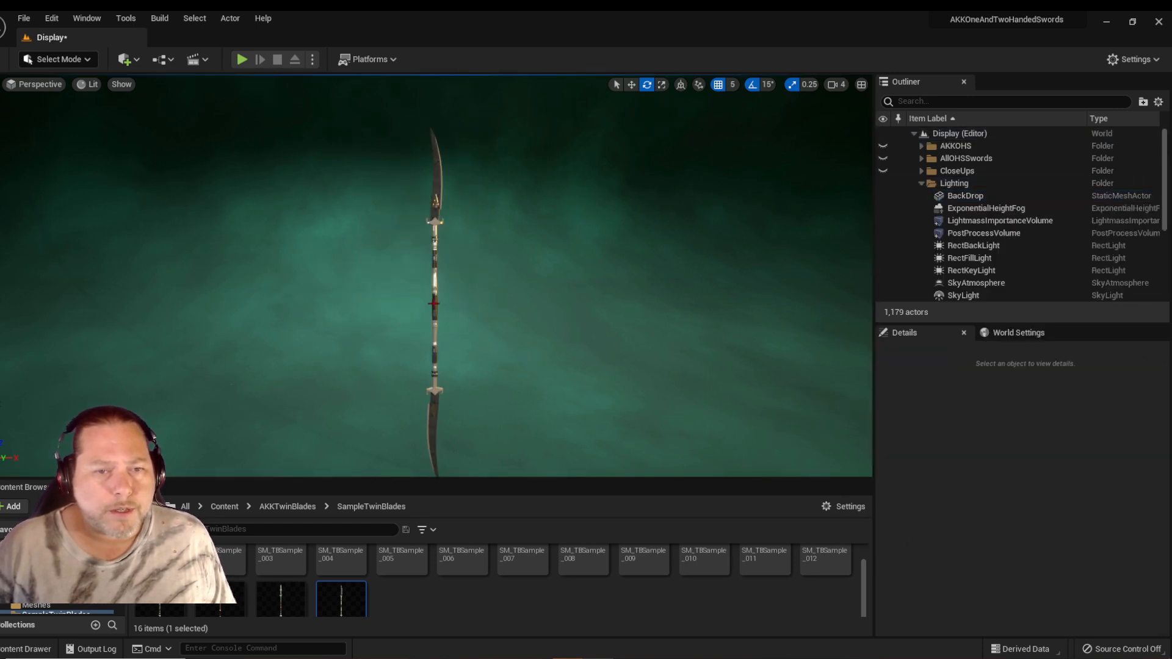
Duplicate TBSample16 as TBSample17 and assign MI_AKKTBGoldSilver materials to its elements.
{"action": "left_click", "coordinate": [434, 299]}
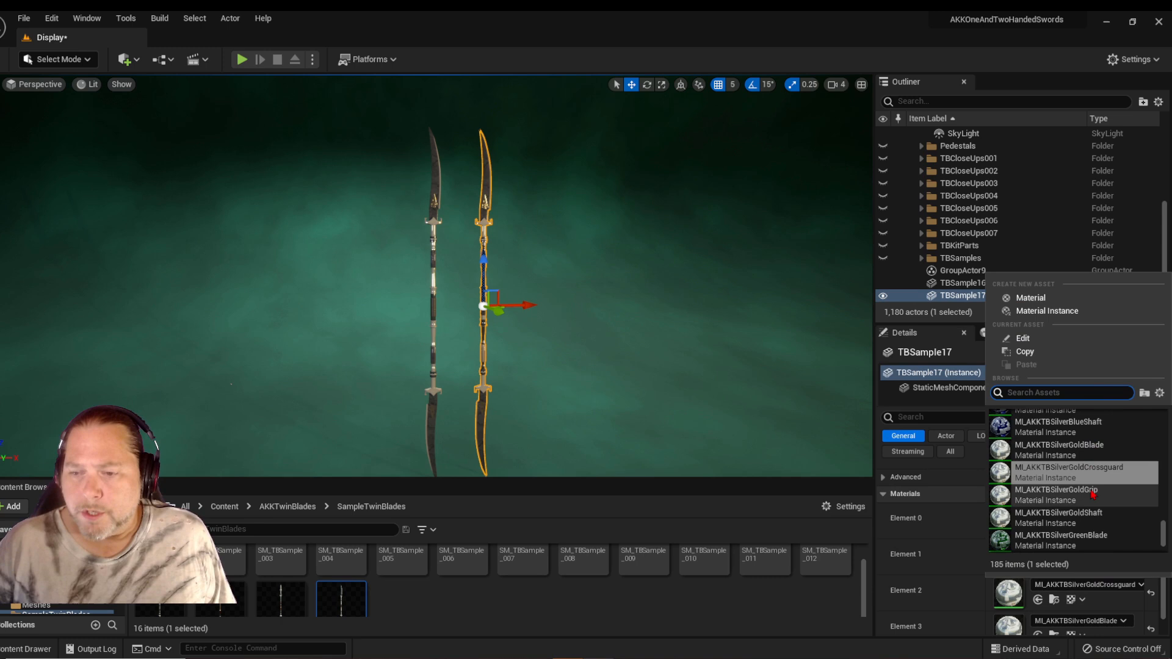
{"action": "scroll", "scroll_direction": "down", "scroll_amount": 3}
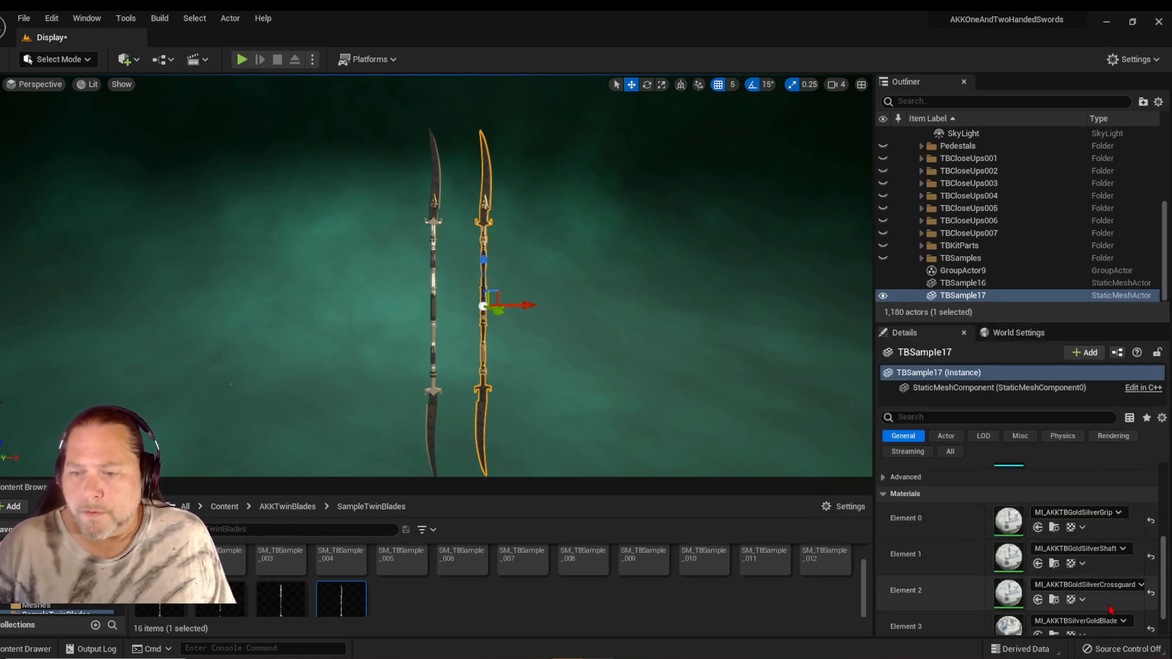
{"action": "left_click", "coordinate": [1128, 620]}
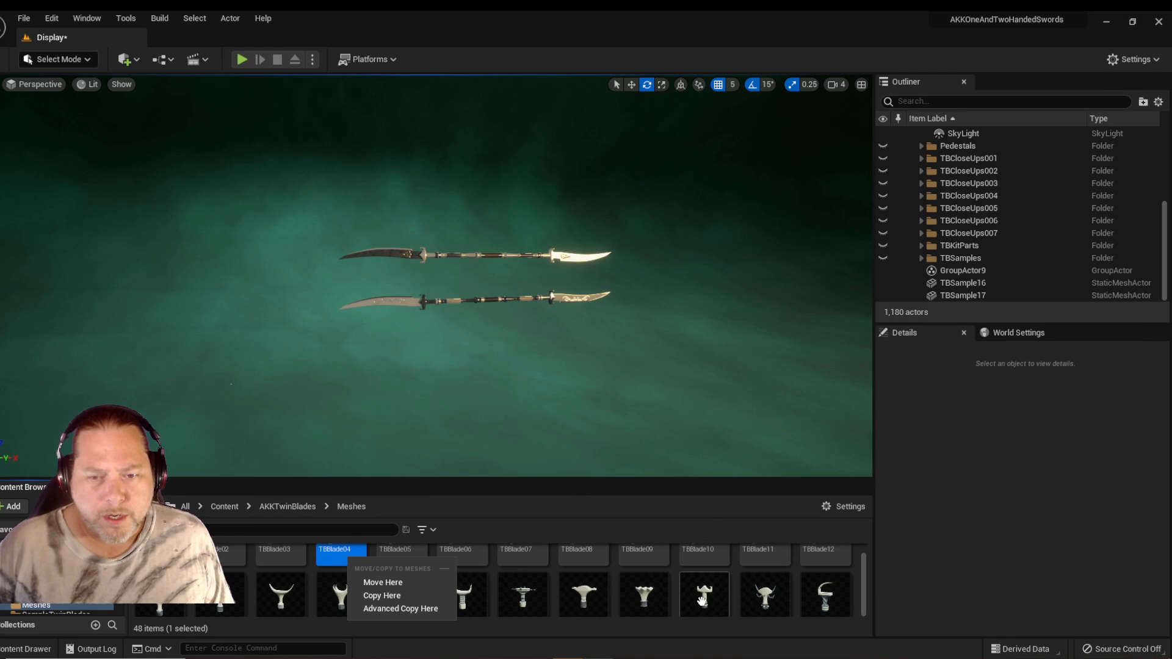
Dismiss the move-or-copy prompt and add TBGrip, TBShaft, TBCrossguard and TBBlade above the staffs.
{"action": "left_click", "coordinate": [702, 594]}
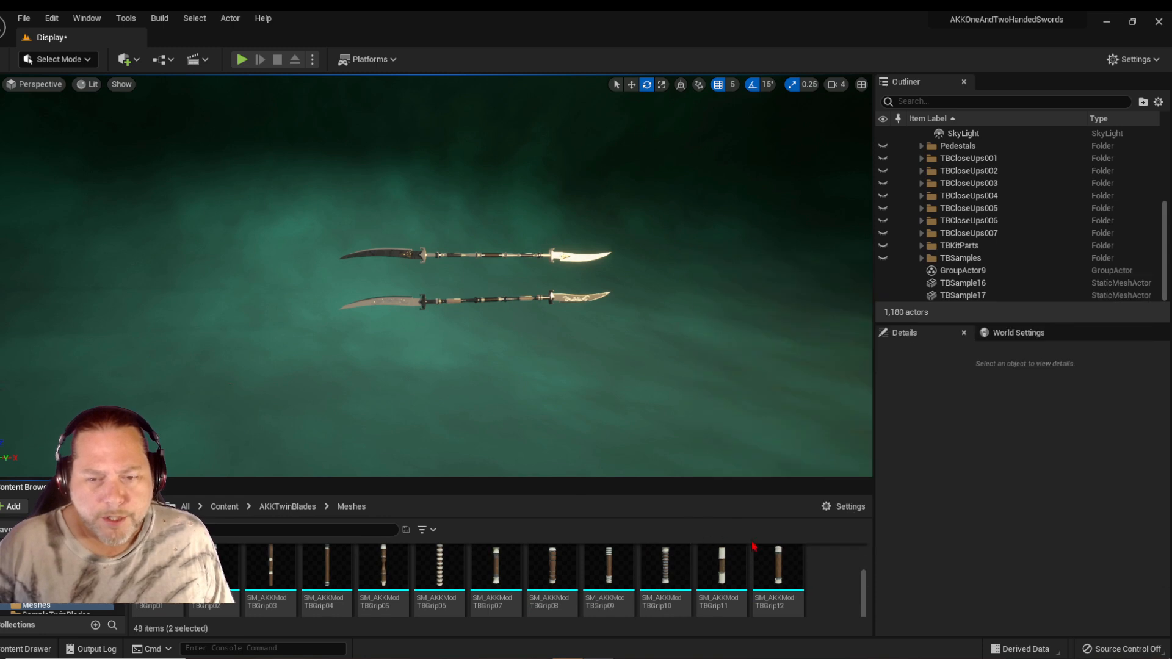
{"action": "mouse_move", "coordinate": [778, 569]}
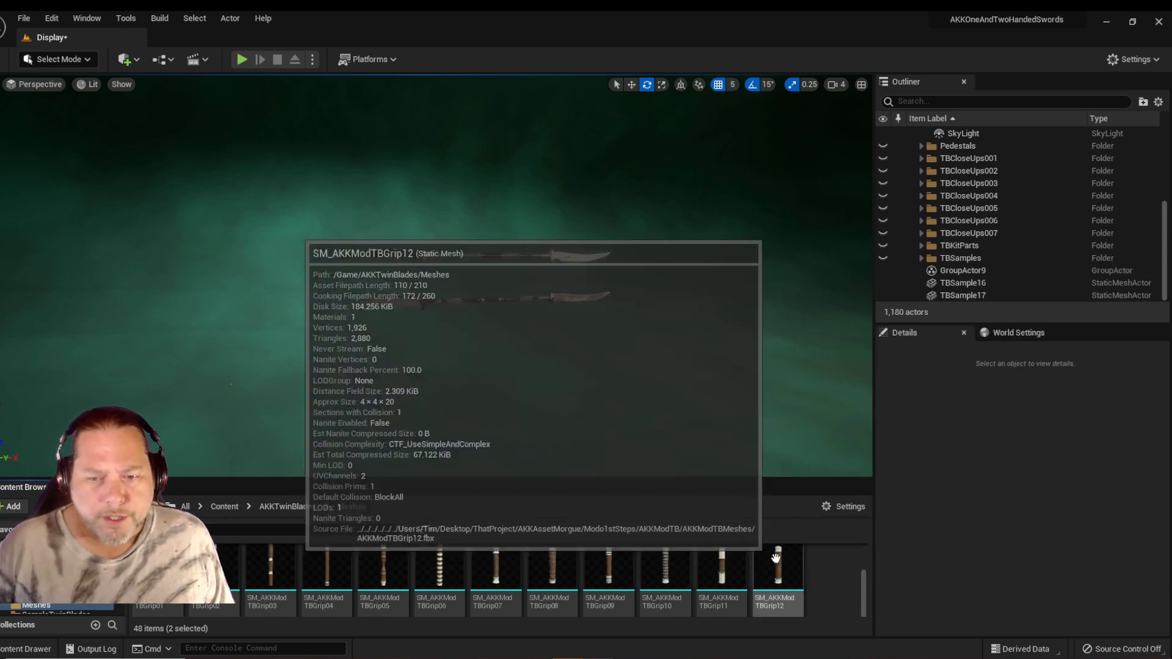
{"action": "mouse_move", "coordinate": [822, 563]}
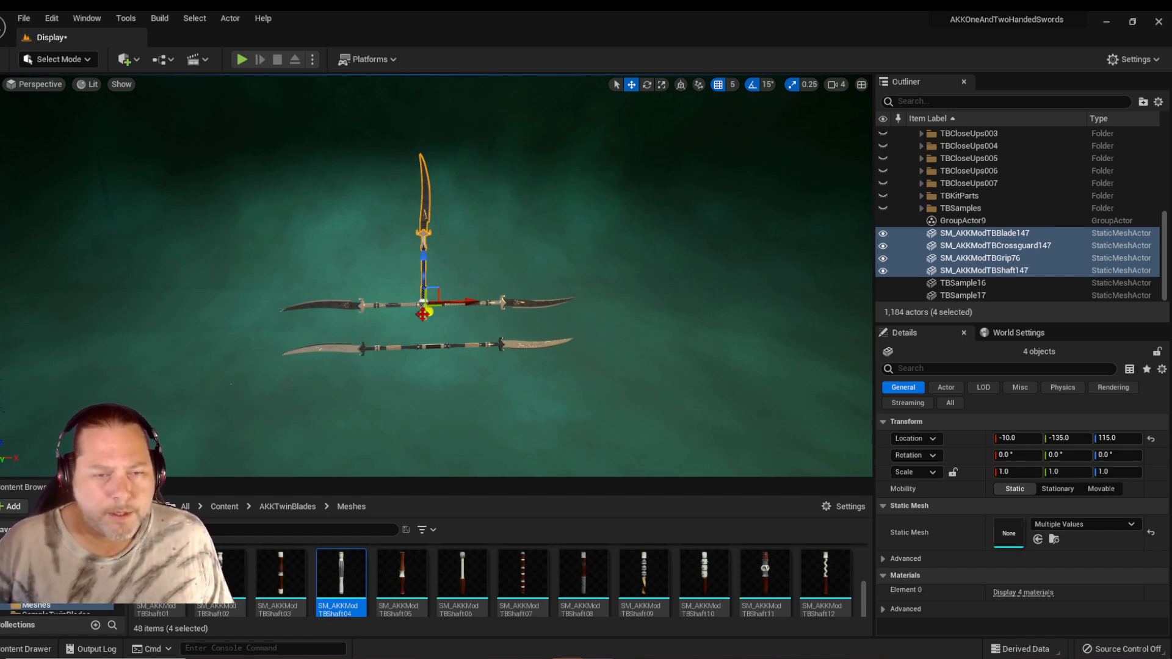
Duplicate the eight staff actors and swap in different blade, crossguard and grip meshes.
{"action": "left_click", "coordinate": [979, 258]}
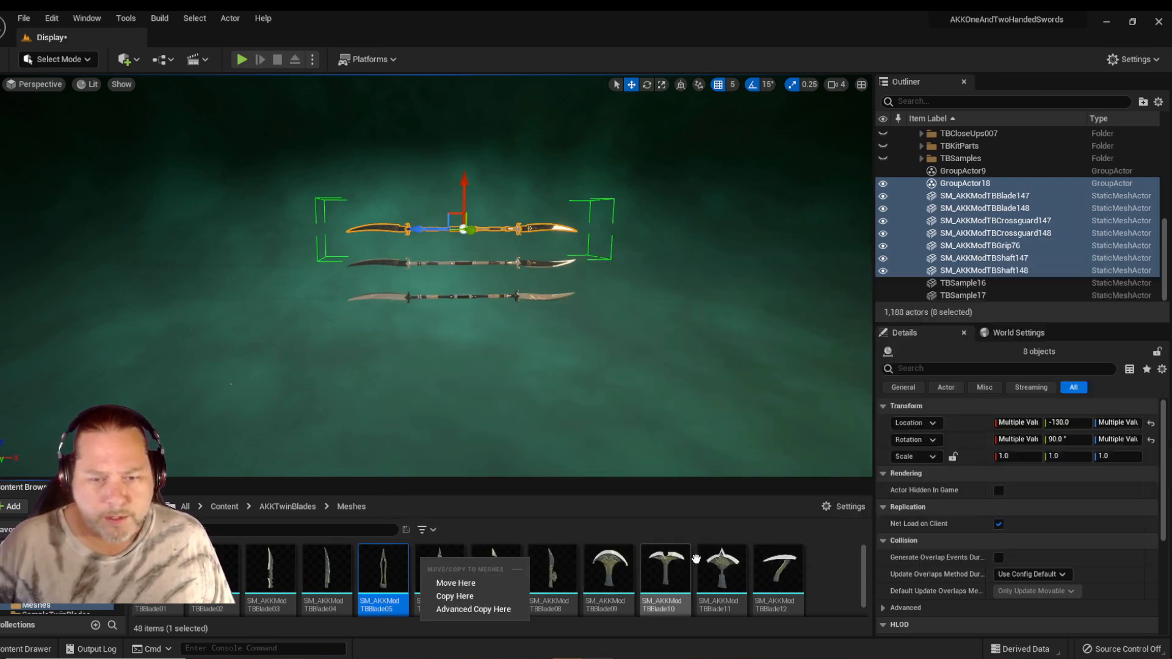
{"action": "mouse_move", "coordinate": [719, 568]}
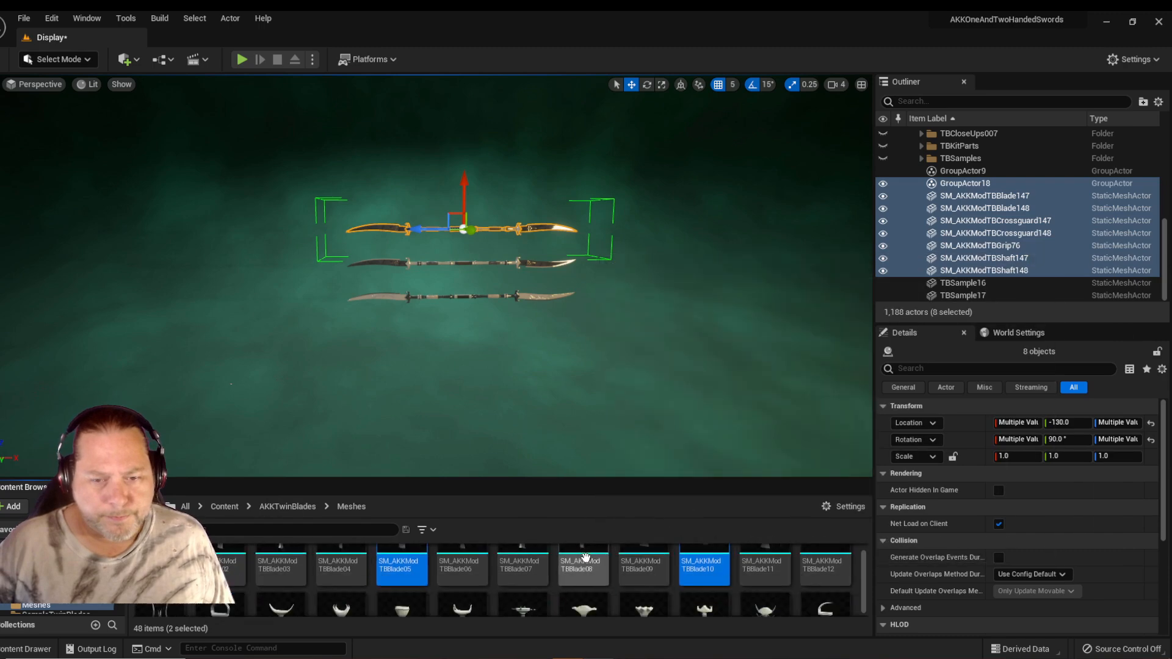
{"action": "scroll", "scroll_direction": "down", "scroll_amount": 3}
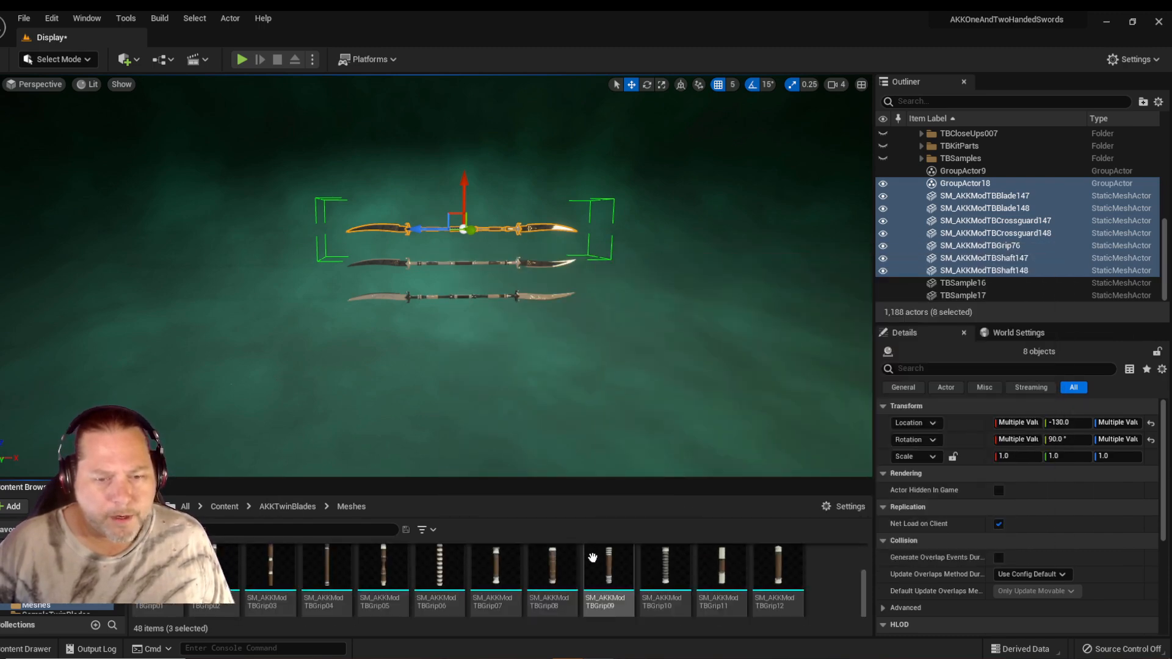
{"action": "mouse_move", "coordinate": [437, 568]}
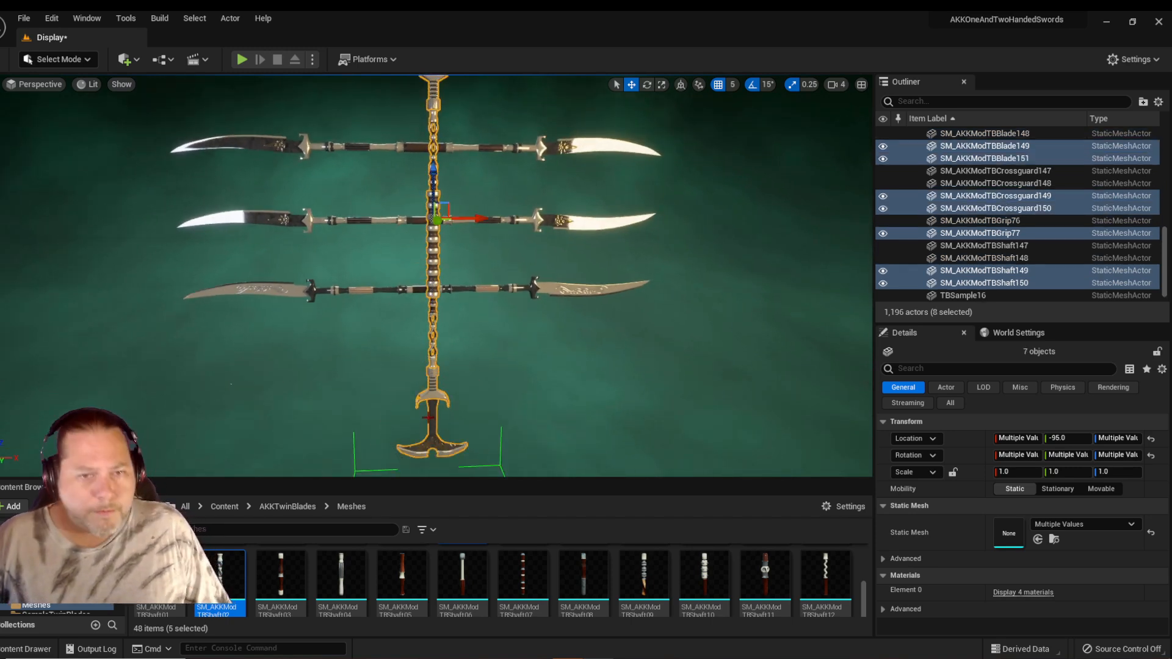
Give both blades of the fourth staff a black-and-red material instance.
{"action": "left_click", "coordinate": [647, 83]}
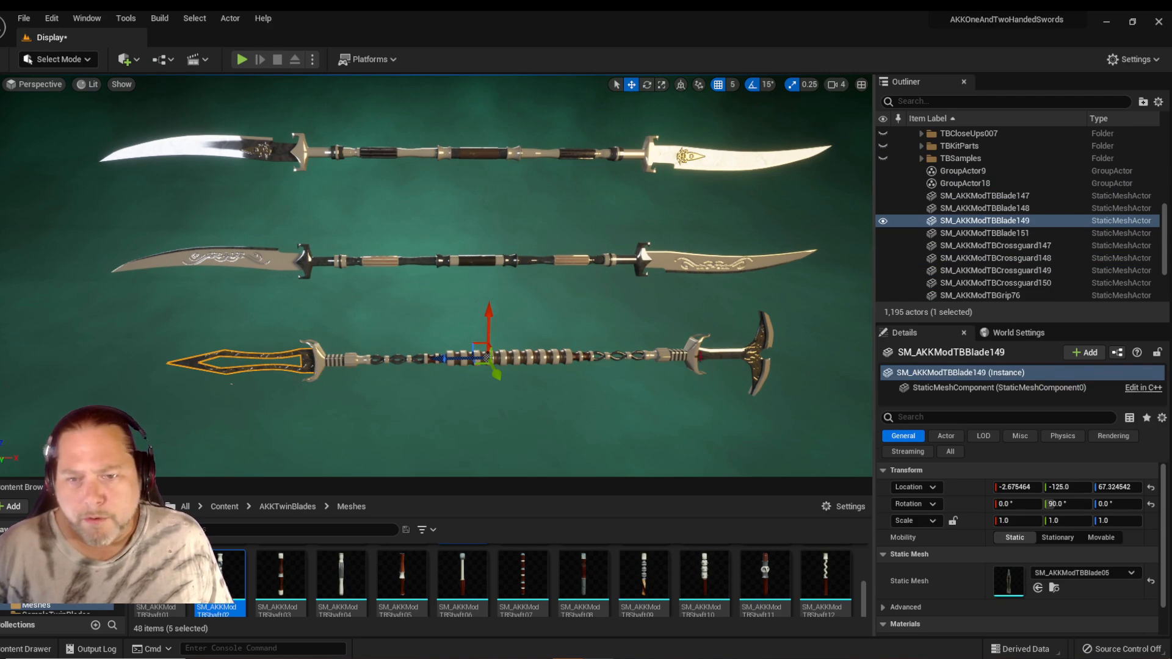
{"action": "left_click", "coordinate": [985, 232]}
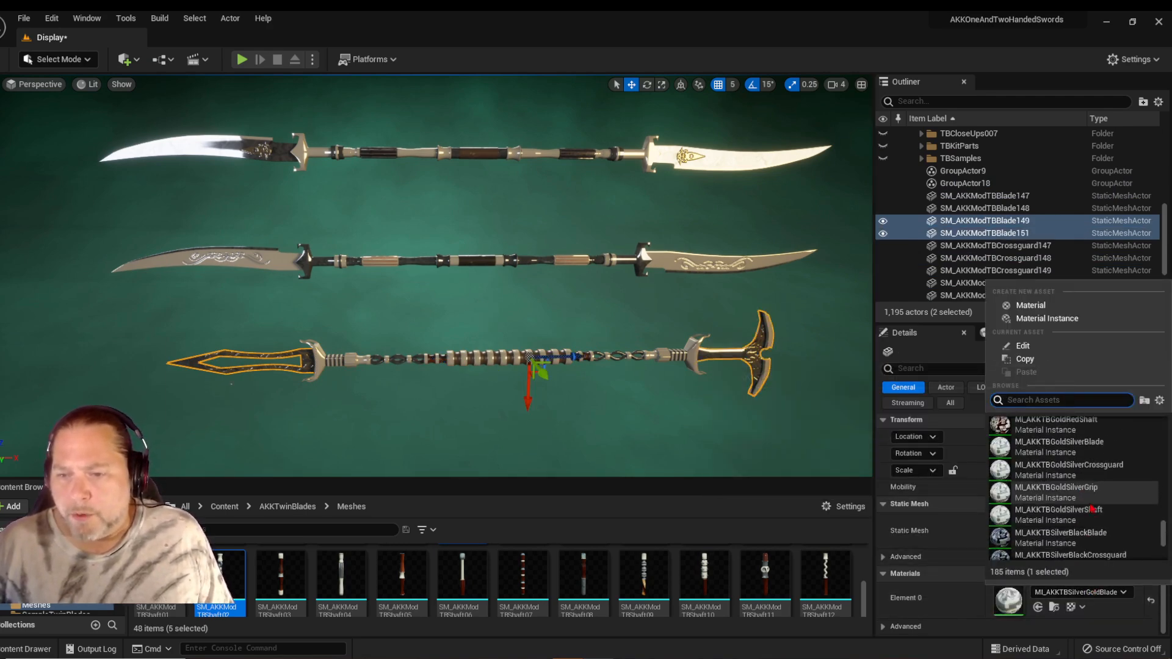
{"action": "scroll", "scroll_direction": "down", "scroll_amount": 3}
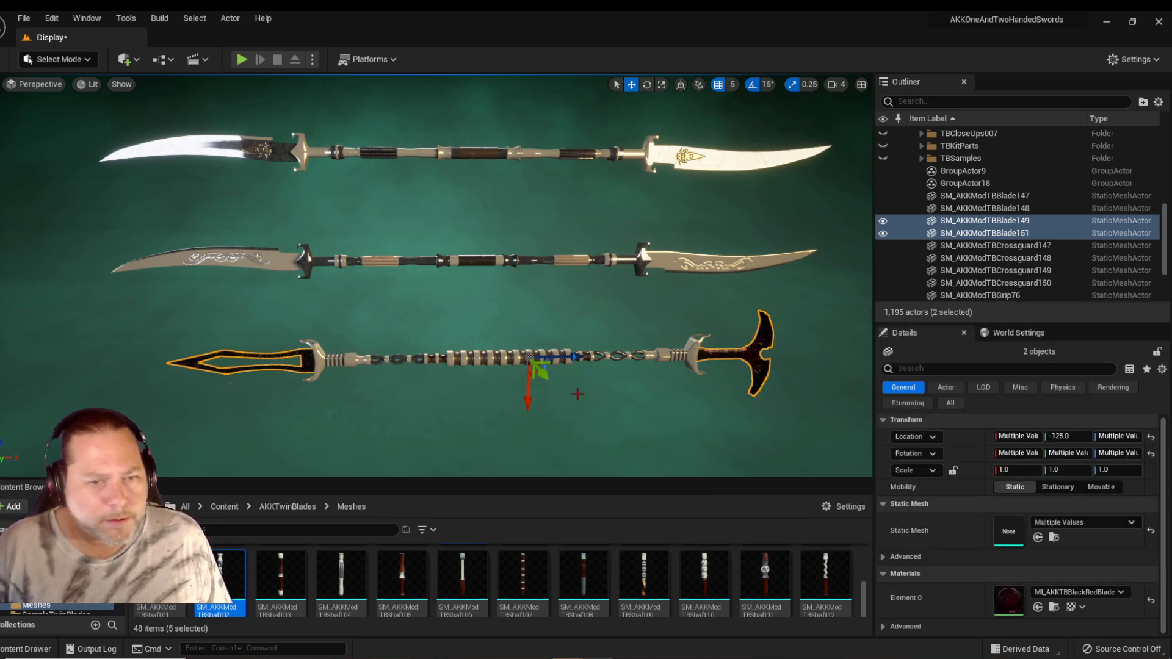
Assign silver-black material to the crossguards and a different material to the grip.
{"action": "left_click", "coordinate": [995, 270]}
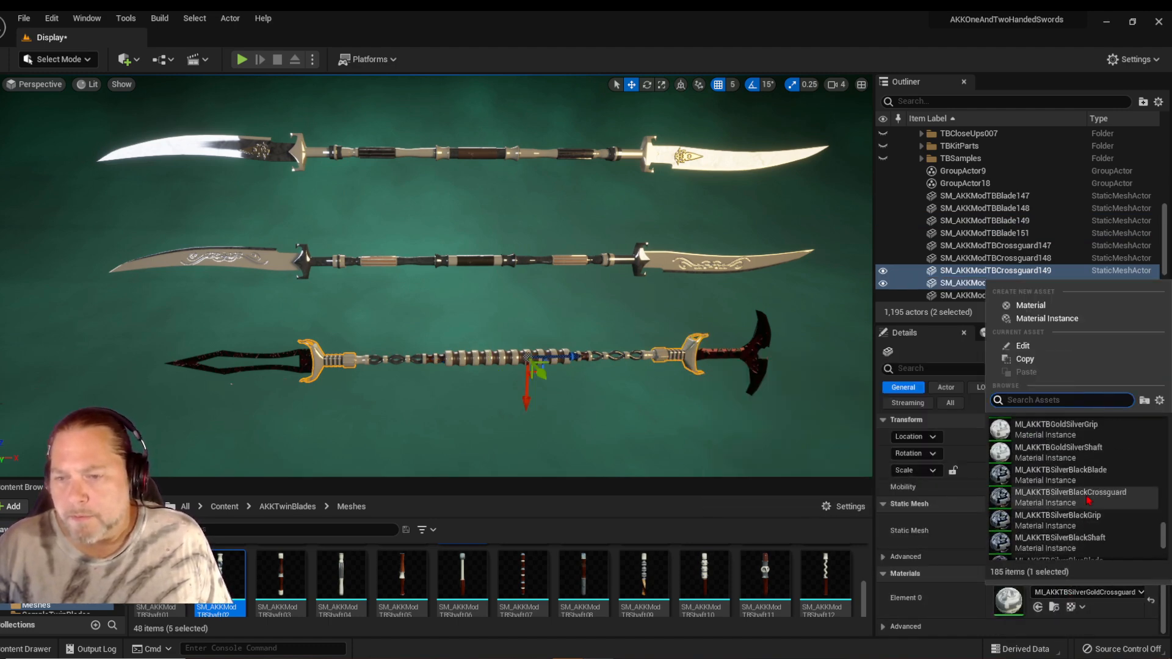
{"action": "scroll", "scroll_direction": "down", "scroll_amount": 3}
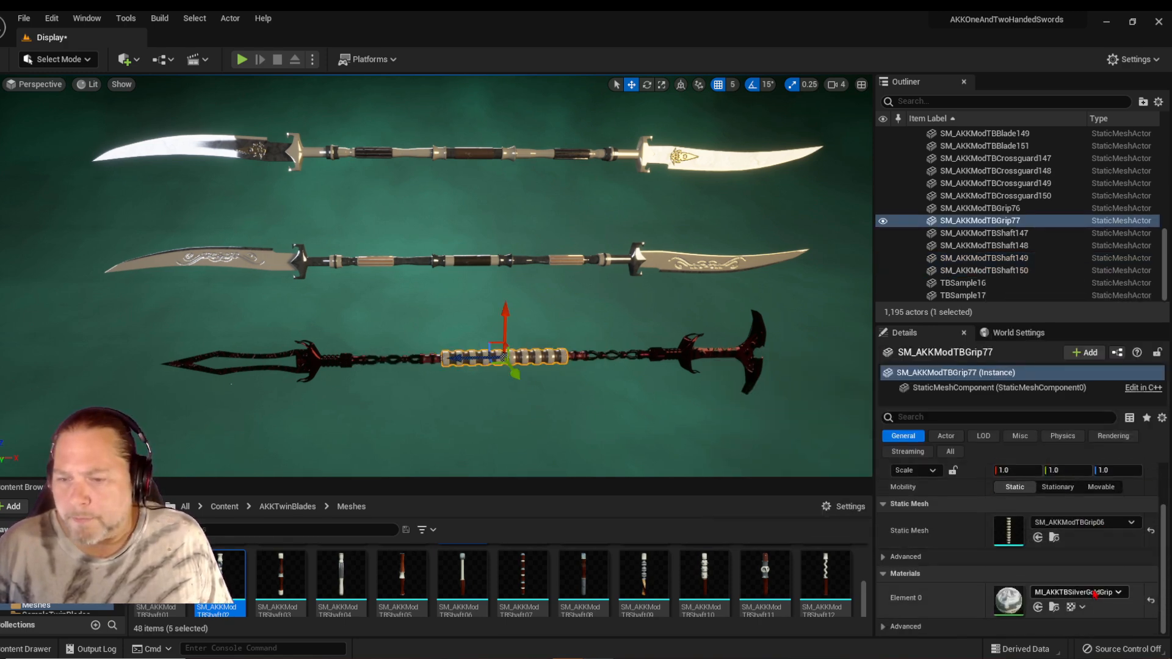
{"action": "left_click", "coordinate": [1123, 592]}
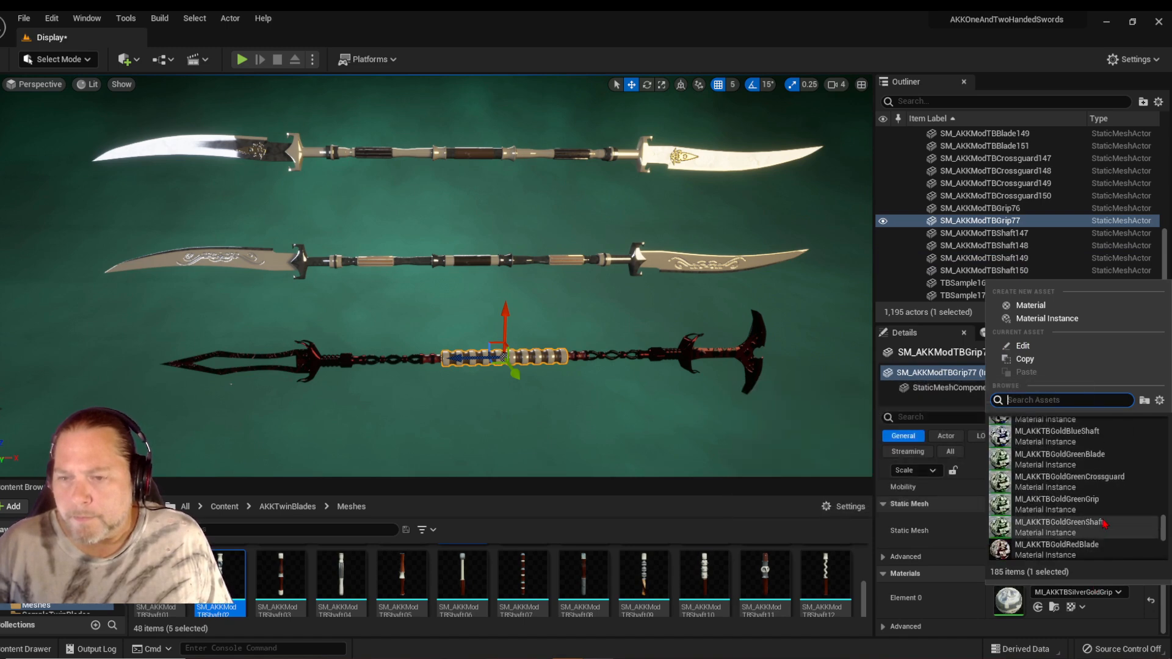
{"action": "scroll", "scroll_direction": "down", "scroll_amount": 3}
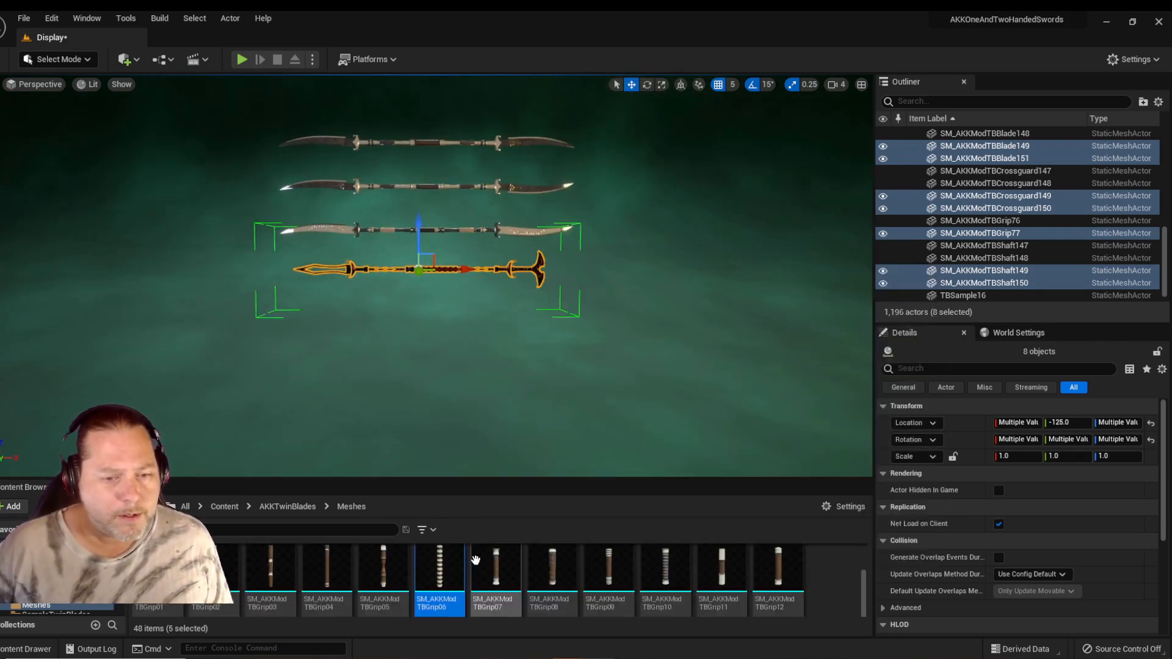
{"action": "mouse_move", "coordinate": [404, 572]}
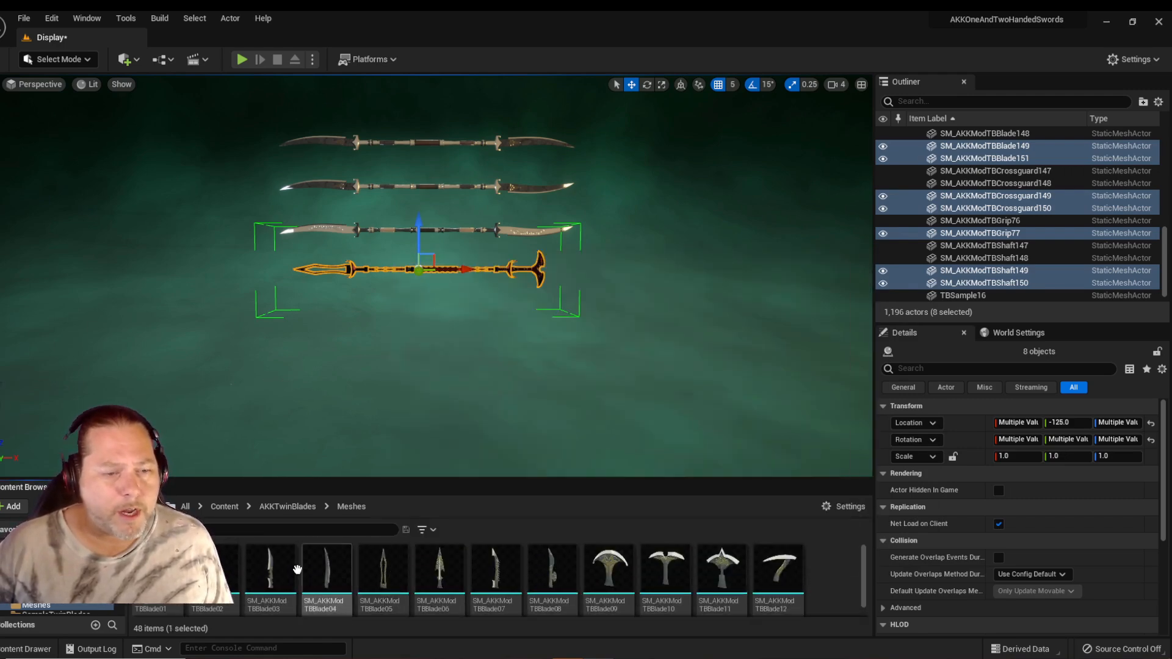
Browse the kit's blade and crossguard meshes to rebuild the copy as a gold staff.
{"action": "left_click", "coordinate": [666, 568]}
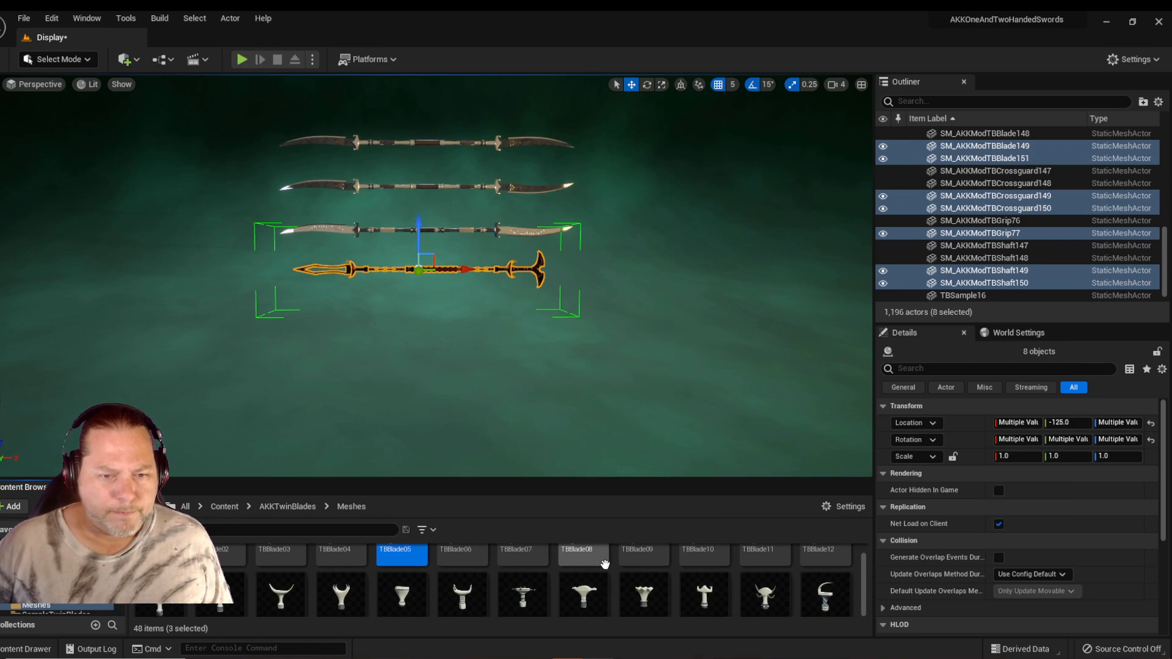
{"action": "left_click", "coordinate": [461, 575]}
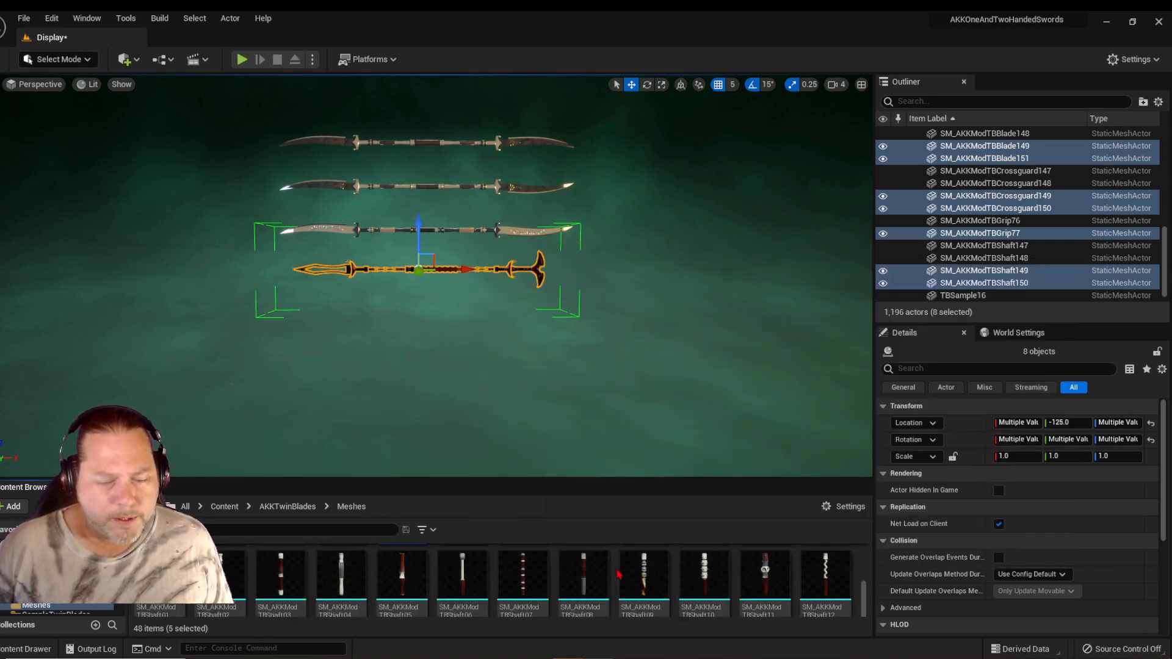
{"action": "mouse_move", "coordinate": [702, 579]}
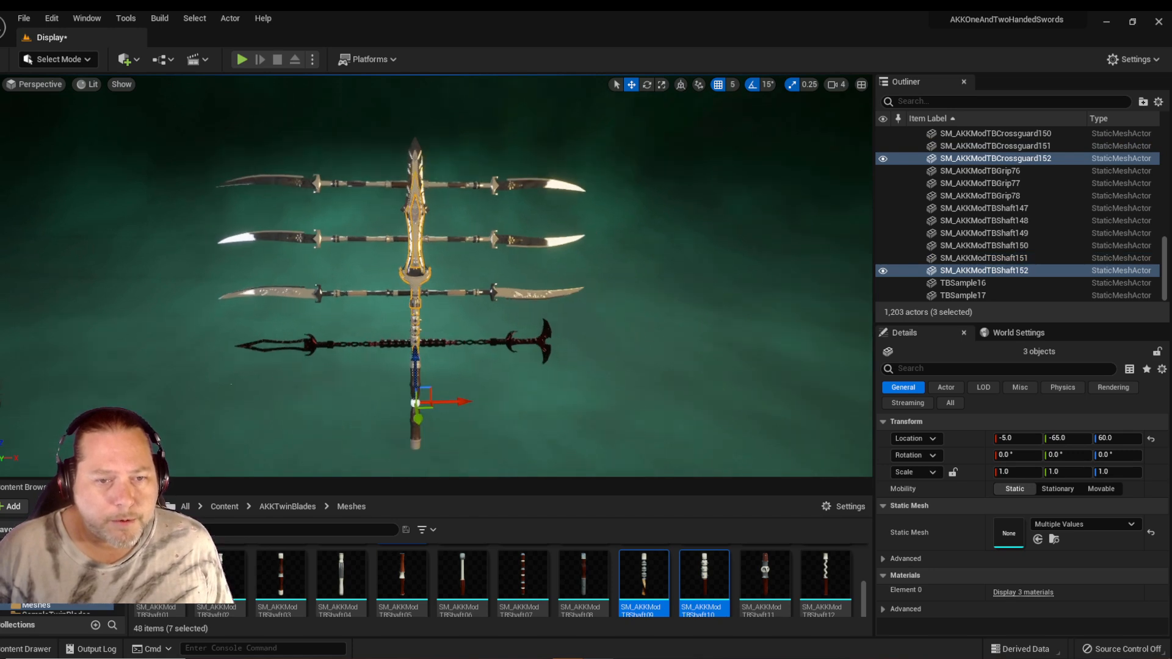
Group the spear-tipped staff's actors with Ctrl+G, rotate 90° and move it into the row.
{"action": "left_click", "coordinate": [646, 85]}
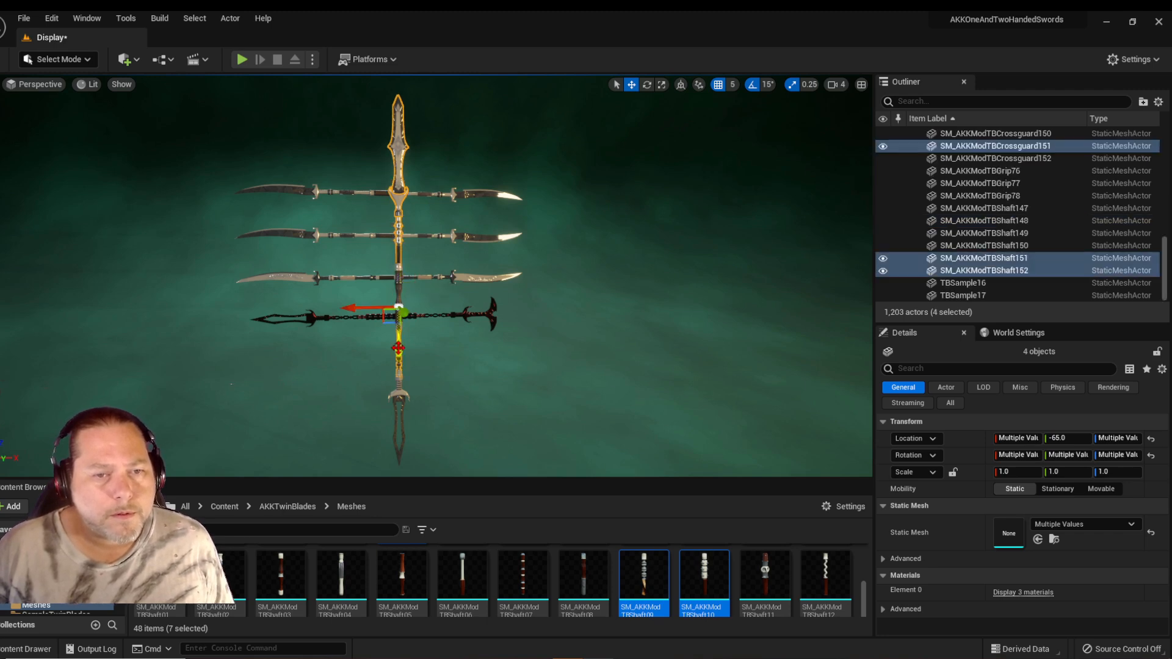
{"action": "left_click", "coordinate": [979, 196]}
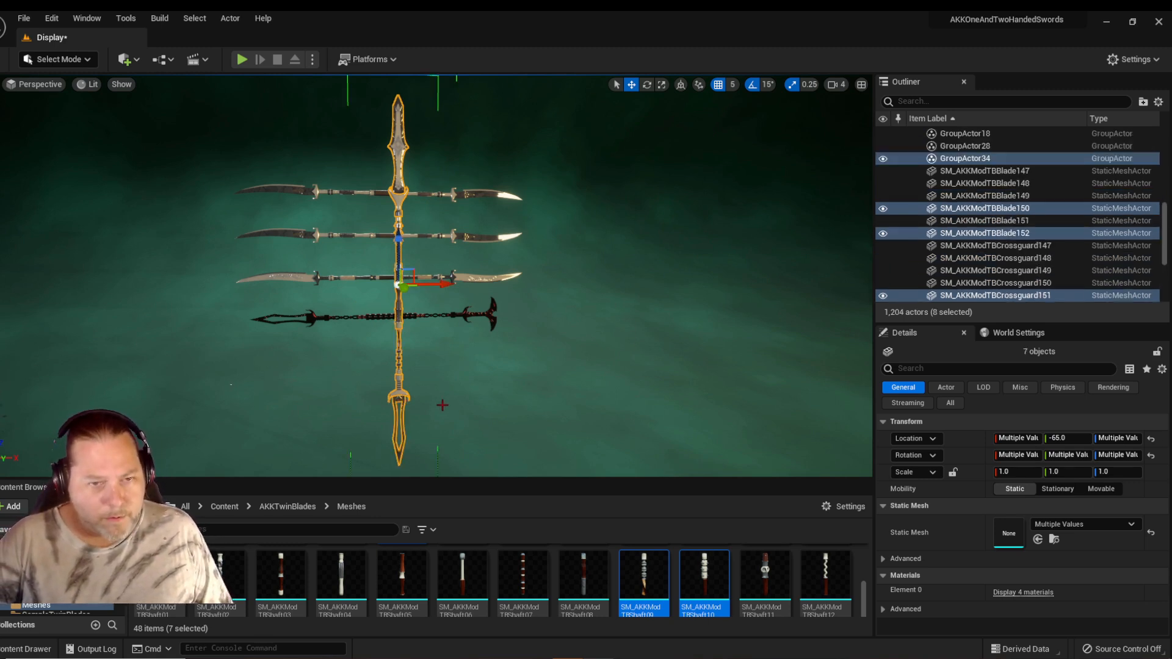
{"action": "left_click", "coordinate": [647, 84]}
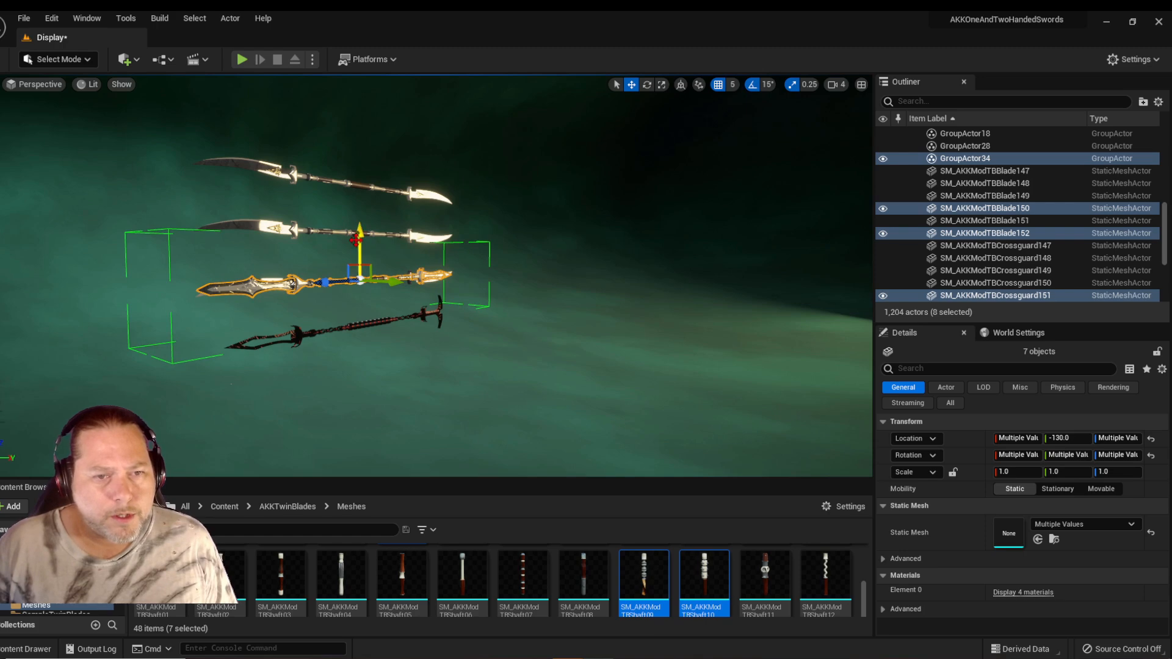
{"action": "left_click_drag", "start_coordinate": [359, 277], "coordinate": [359, 135]}
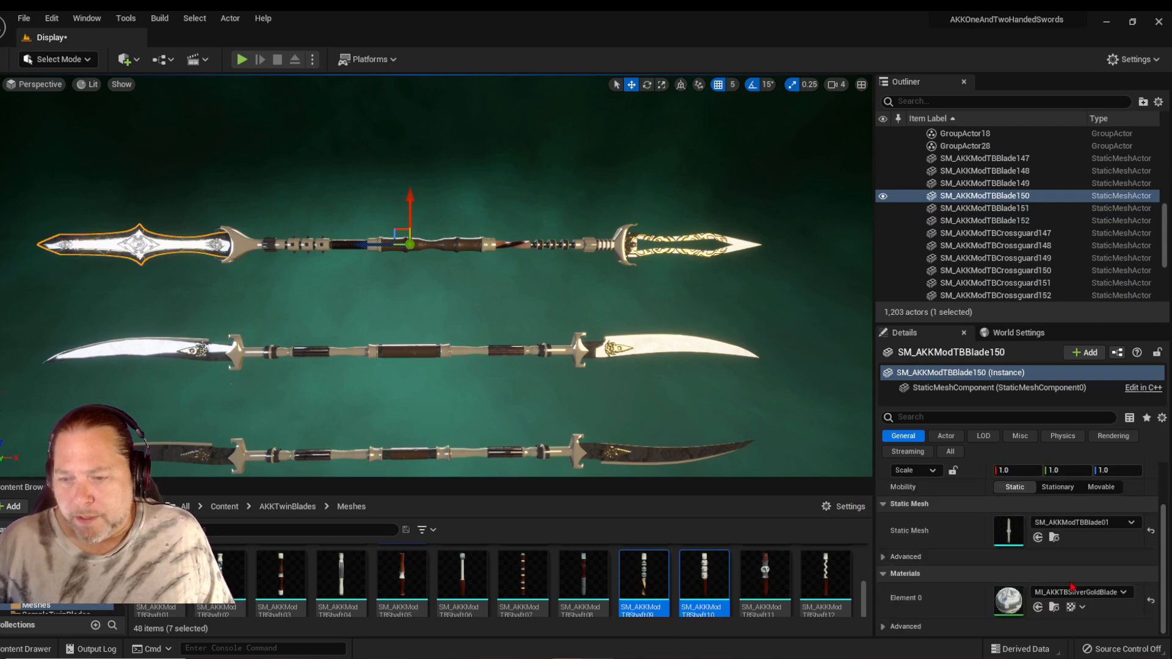
Apply MI_AKKTBSilverGreenBlade to the first blade, then swap the crossguard and shaft material variants.
{"action": "left_click", "coordinate": [1125, 592]}
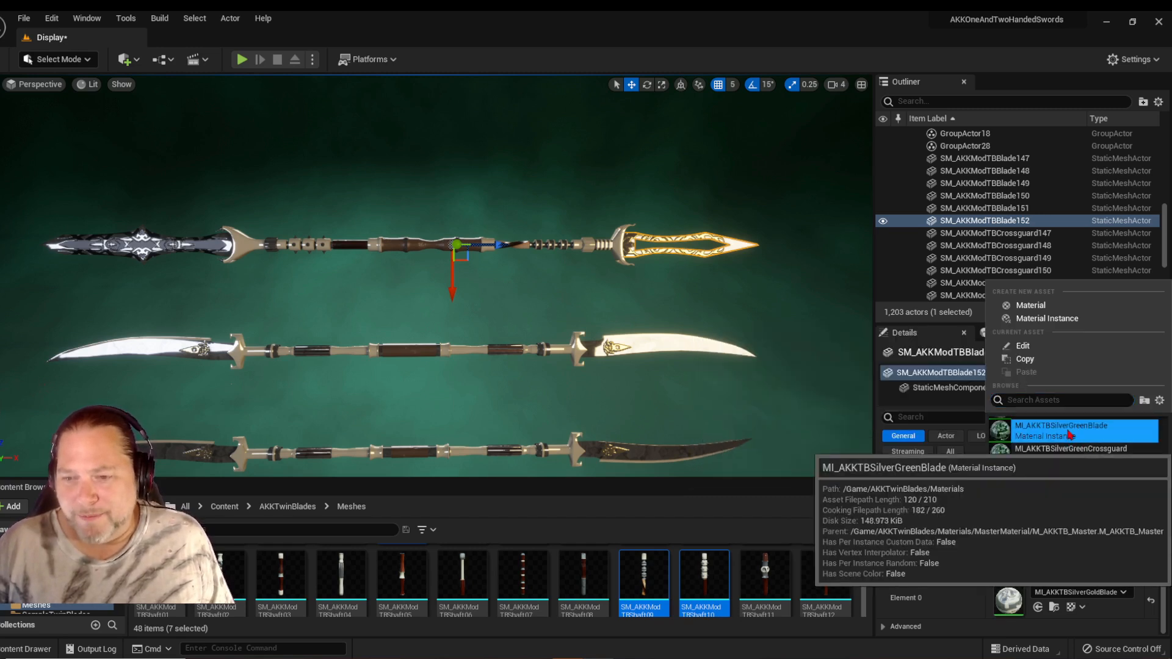
{"action": "left_click", "coordinate": [1061, 430]}
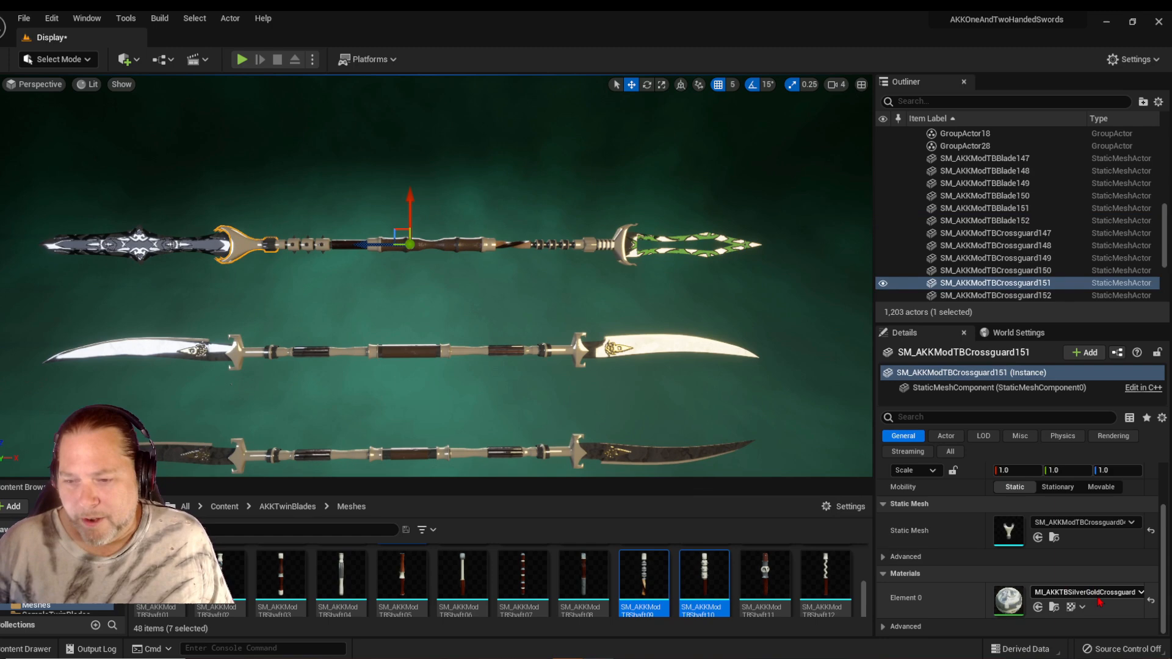
{"action": "left_click", "coordinate": [1125, 592]}
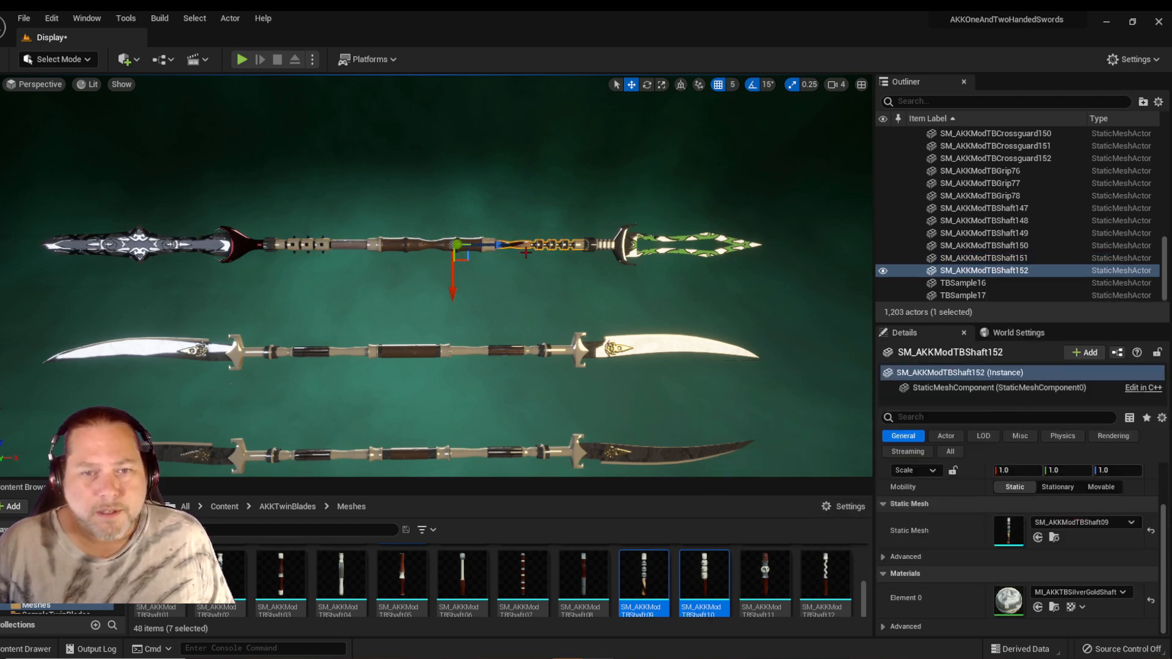
{"action": "left_click", "coordinate": [1123, 591]}
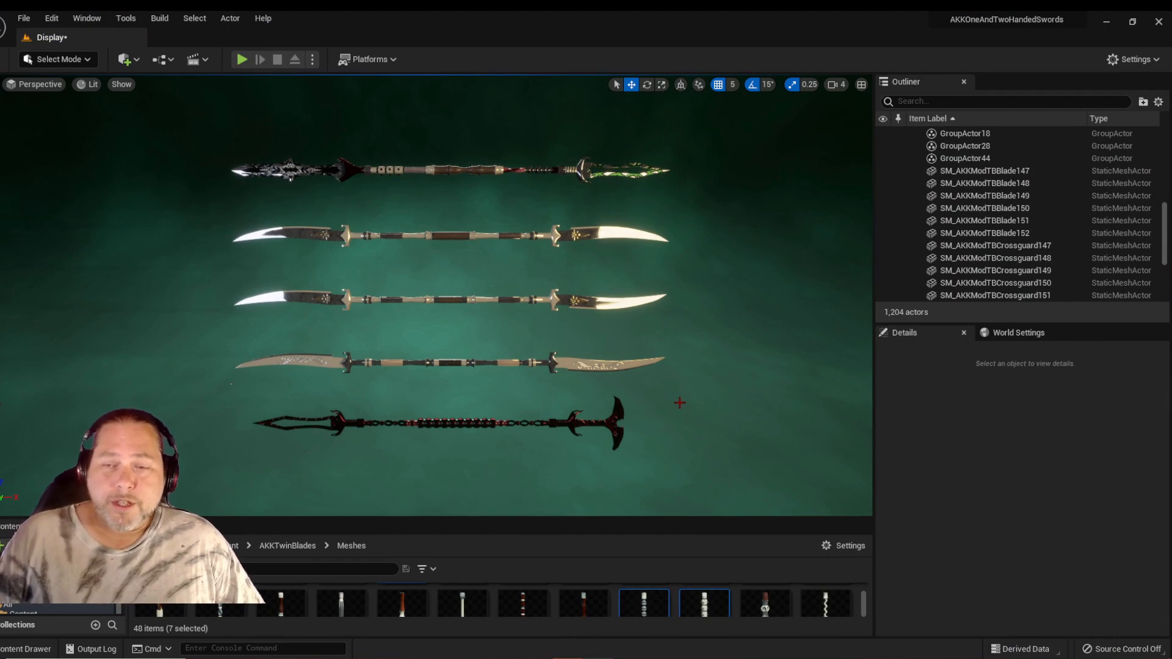
{"action": "mouse_move", "coordinate": [712, 381]}
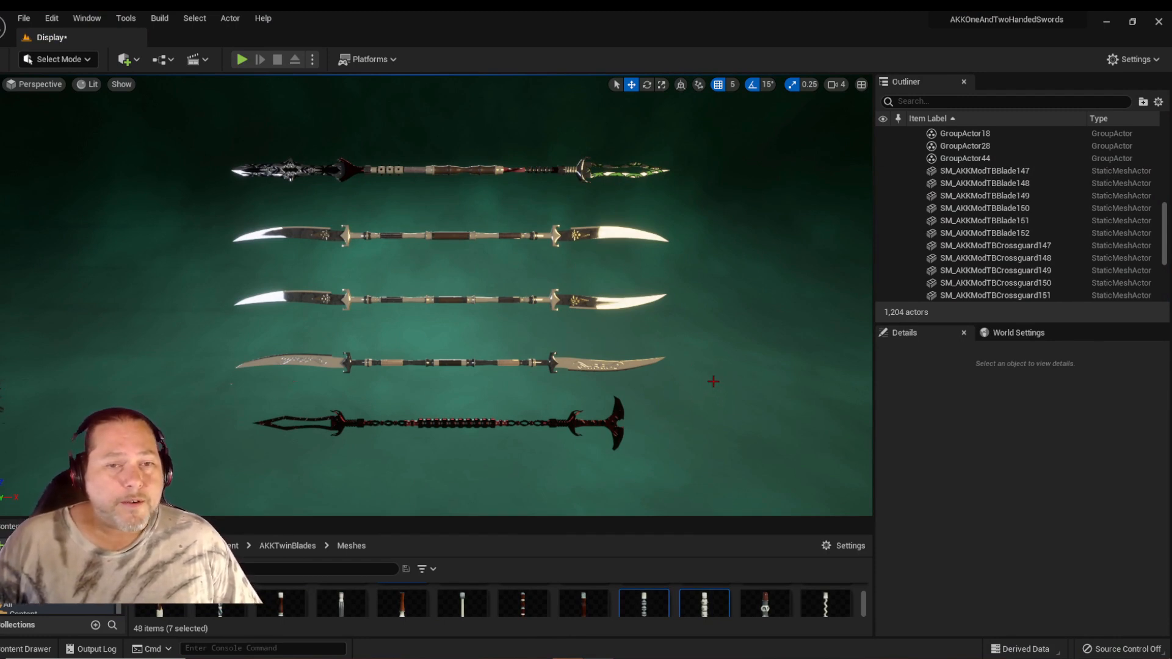